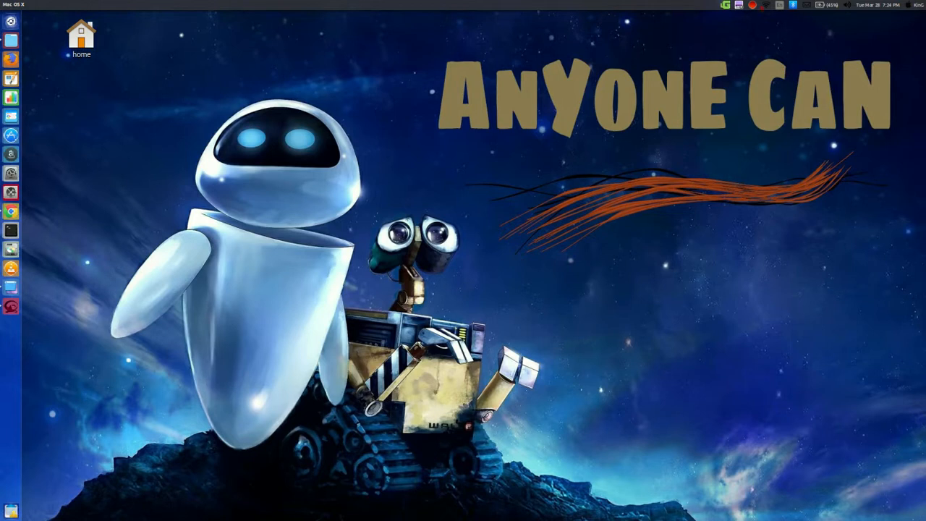
Run 'sudo apt-get install synaptic' in Terminal and submit the sudo password
left_click(781, 5)
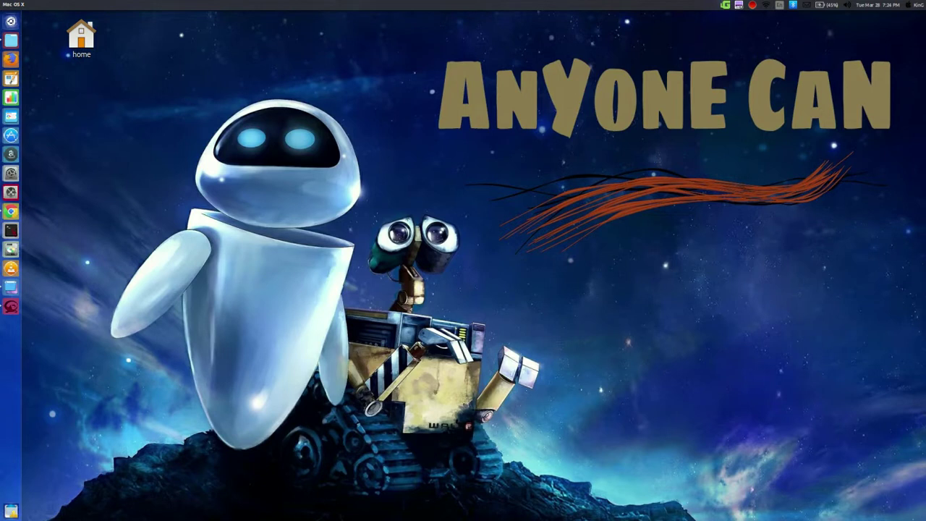
left_click(12, 230)
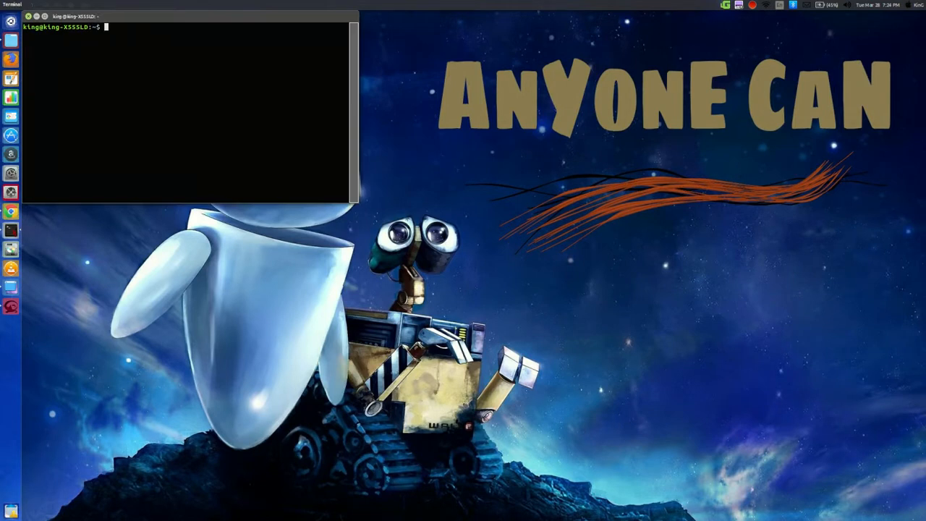
type("sudo apt-get install synaptic")
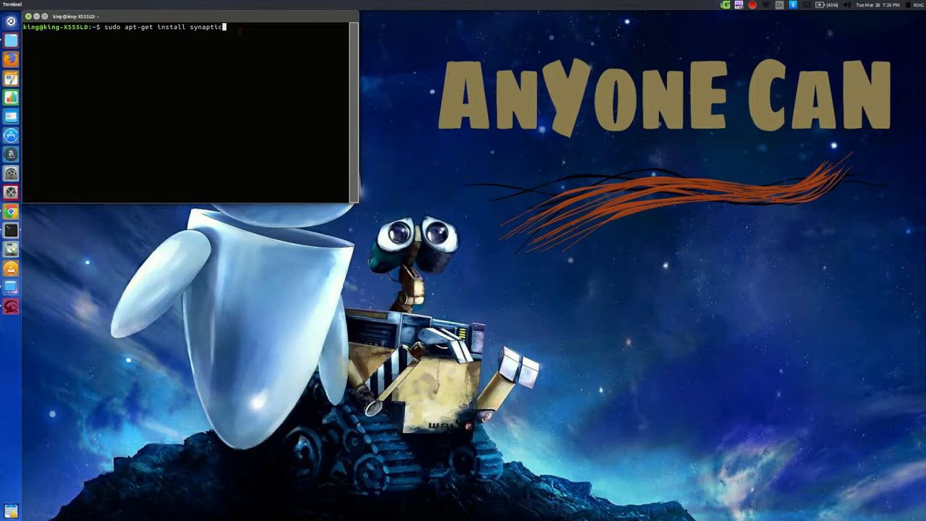
key("Return")
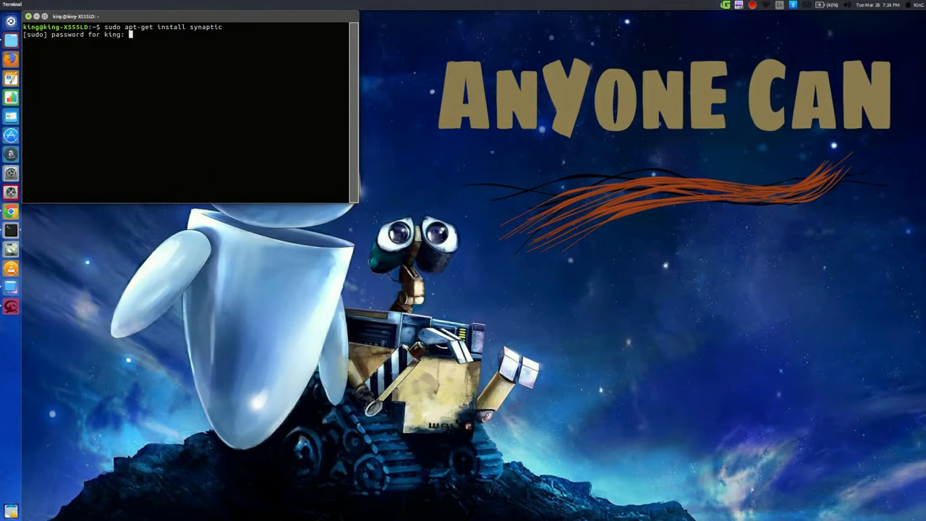
key("Return")
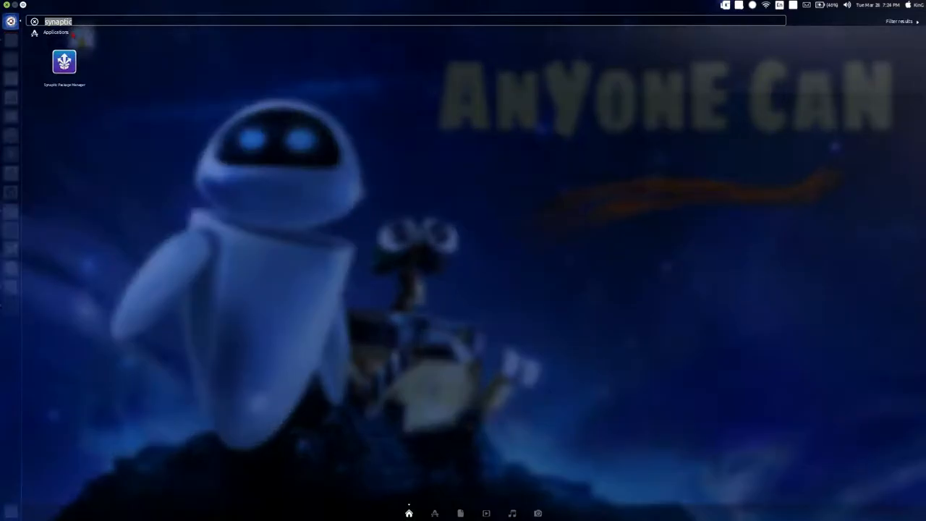
Launch Synaptic Package Manager from the Dash search results
left_click(63, 61)
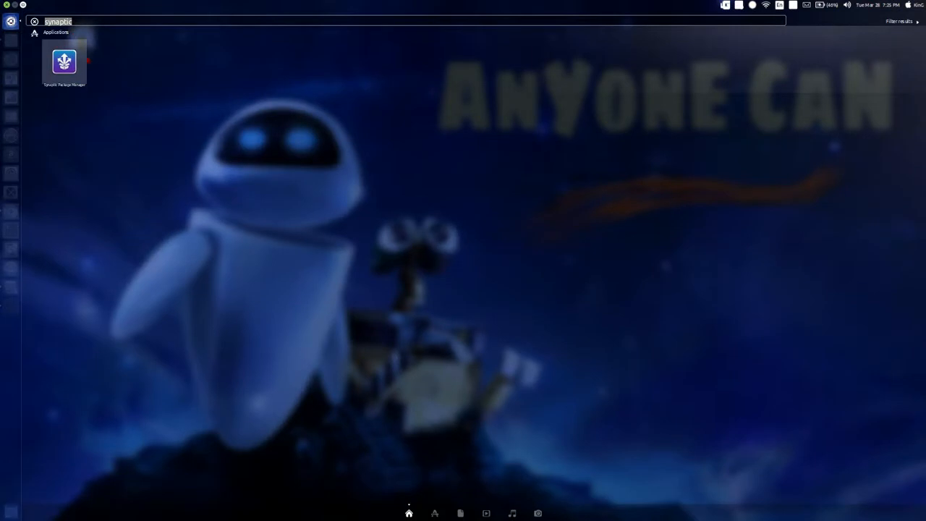
left_click(63, 62)
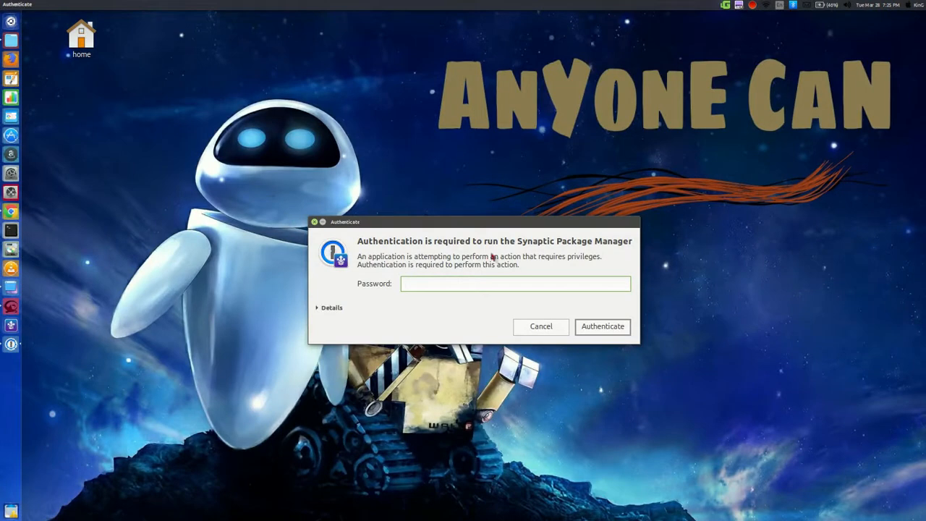
Authenticate with the password to open Synaptic's main package list
left_click(516, 283)
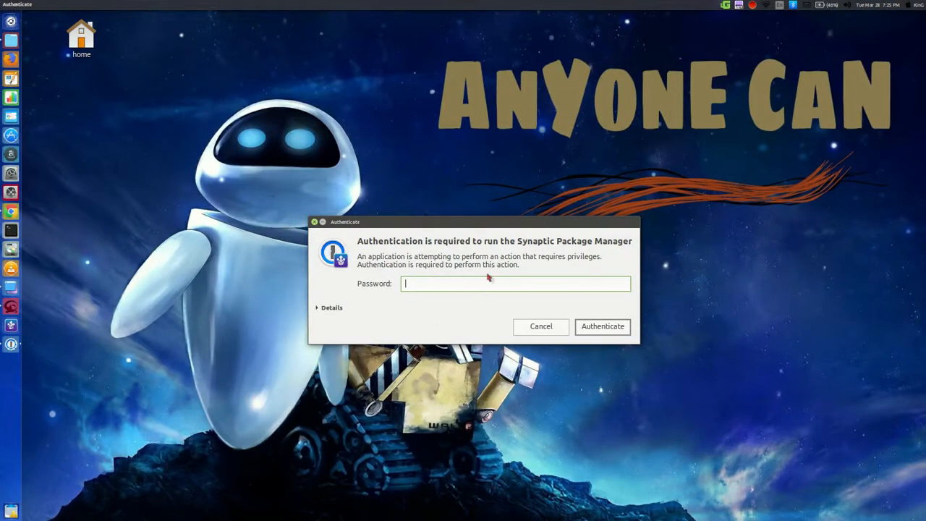
type("••")
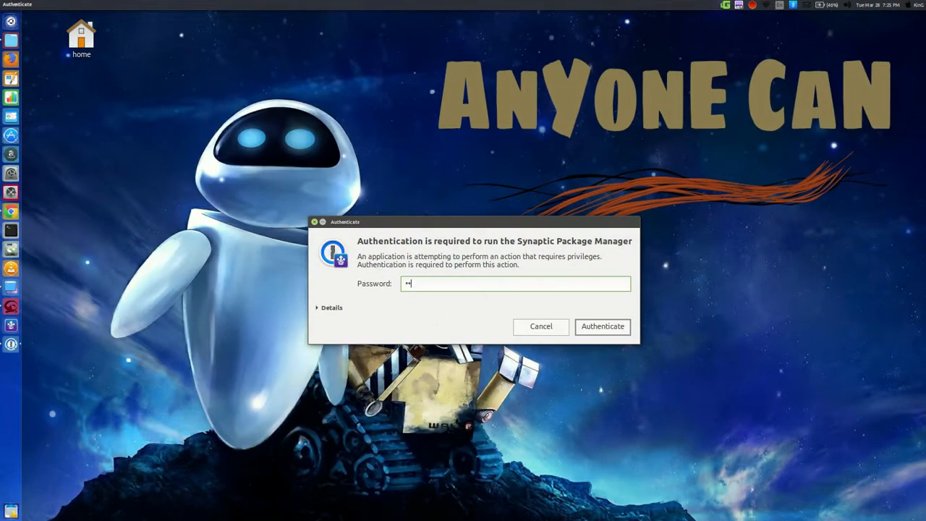
type("password")
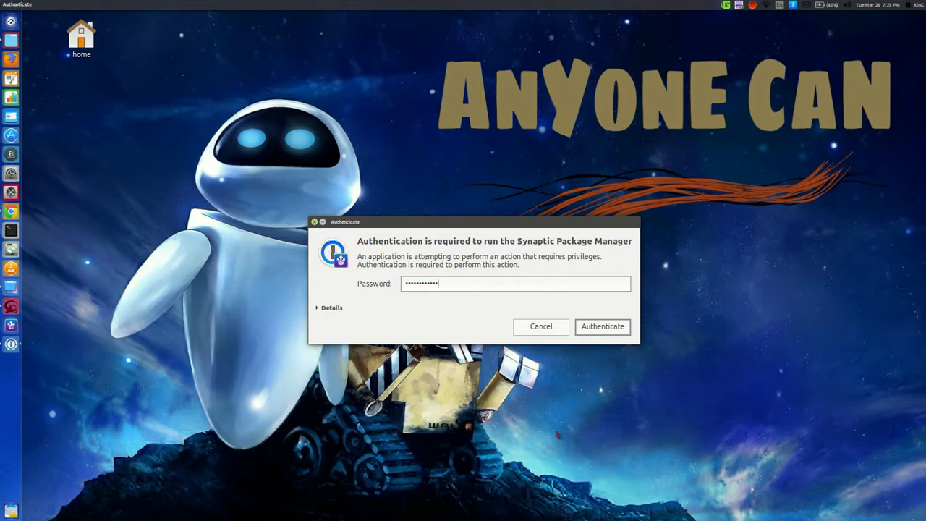
left_click(603, 327)
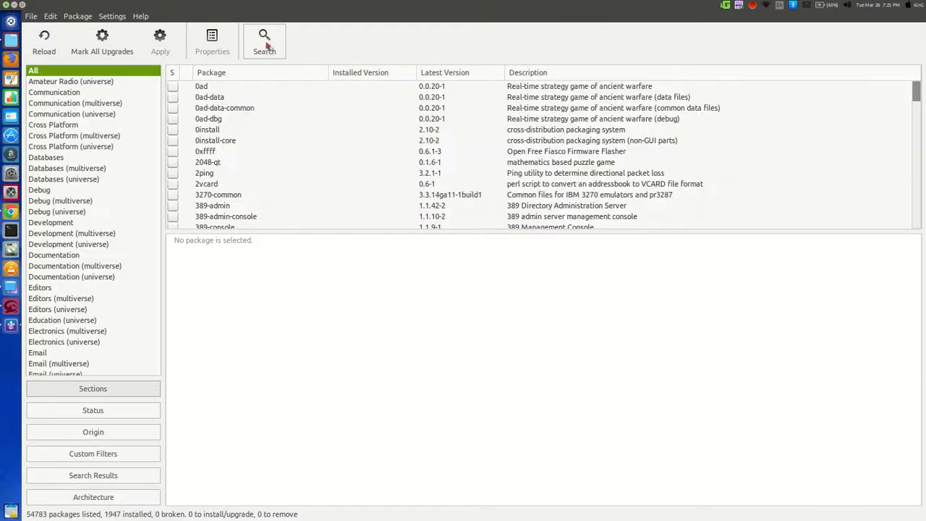
Search Synaptic for 'b43' to list firmware-b43-installer and related packages
left_click(264, 40)
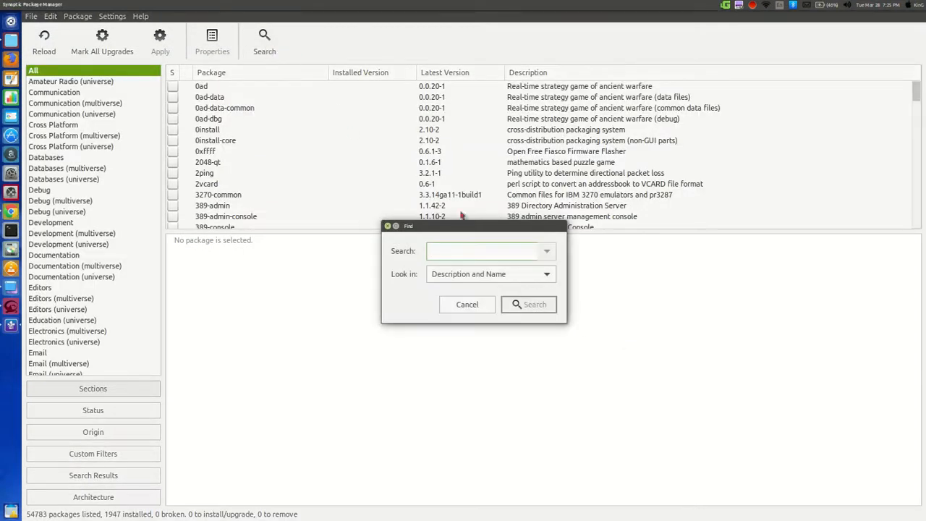
type("b43")
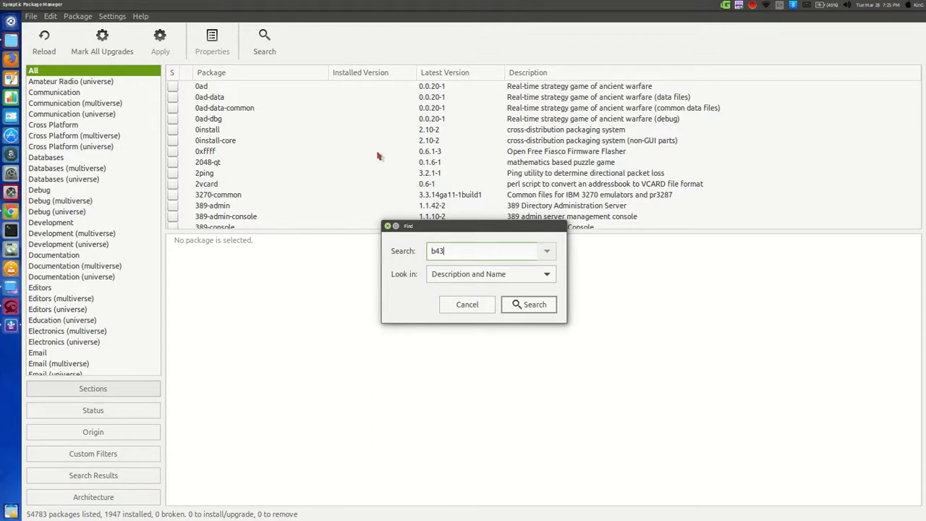
left_click(528, 304)
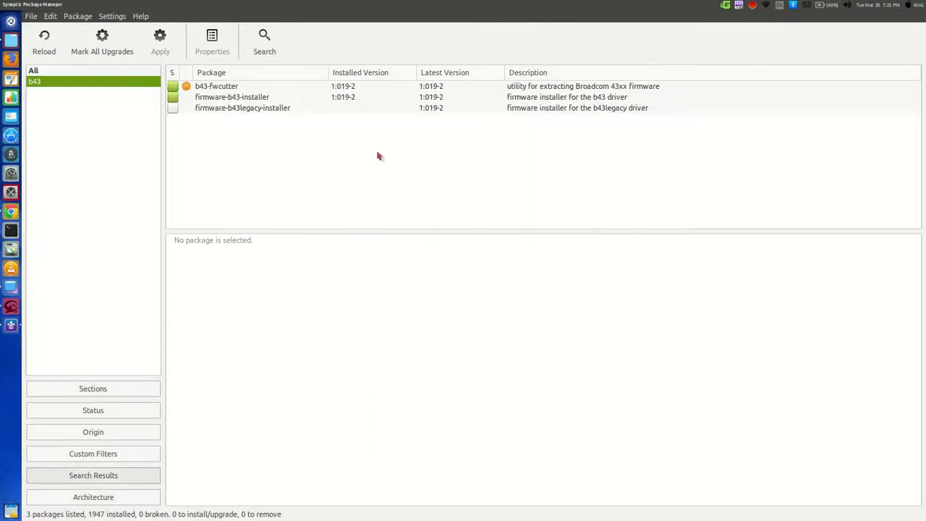
mouse_move(192, 128)
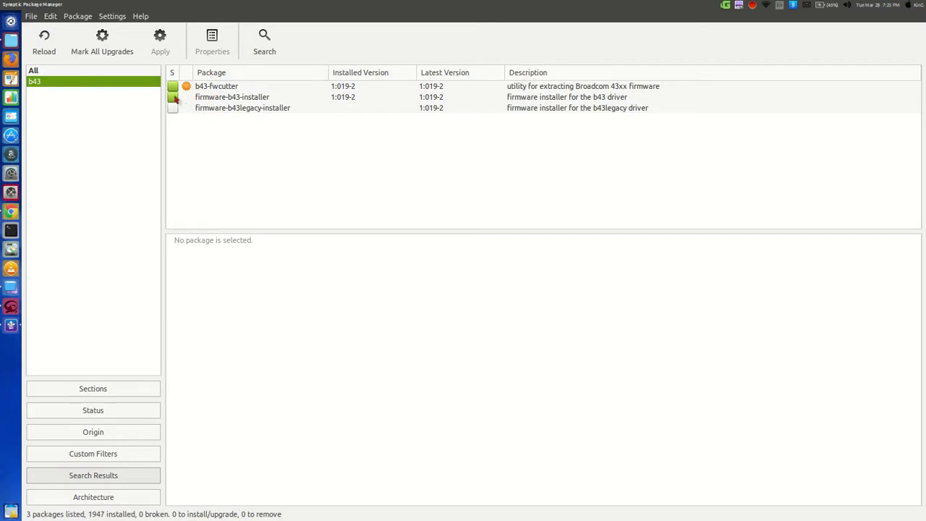
Show the marking options for firmware-b43-installer in the results list
right_click(231, 97)
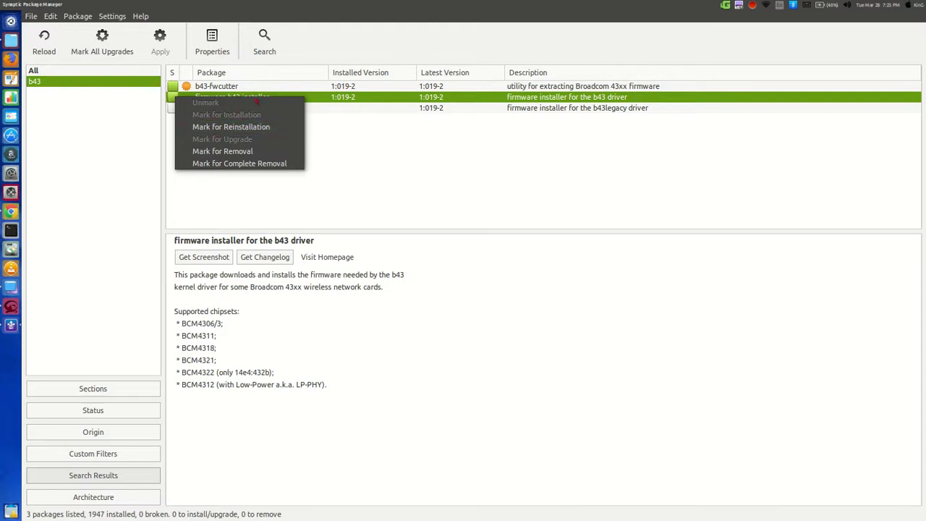
mouse_move(230, 114)
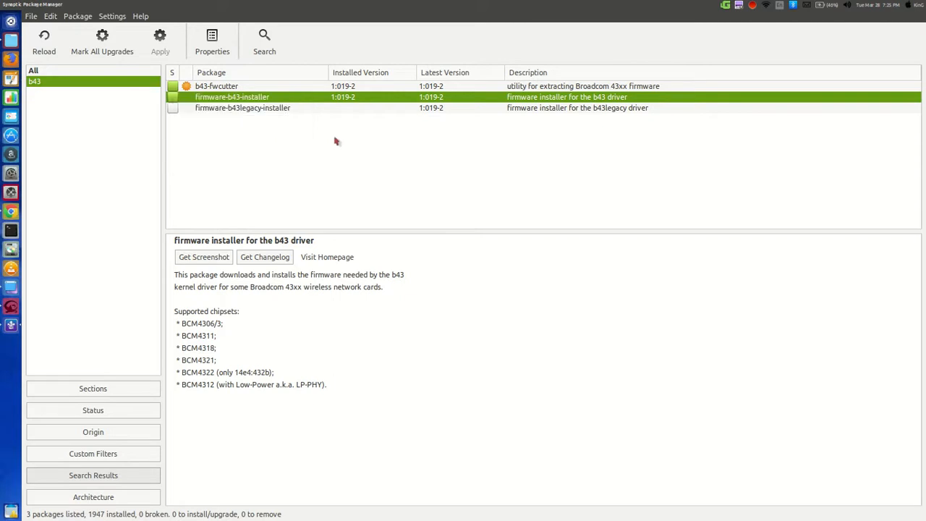
mouse_move(160, 40)
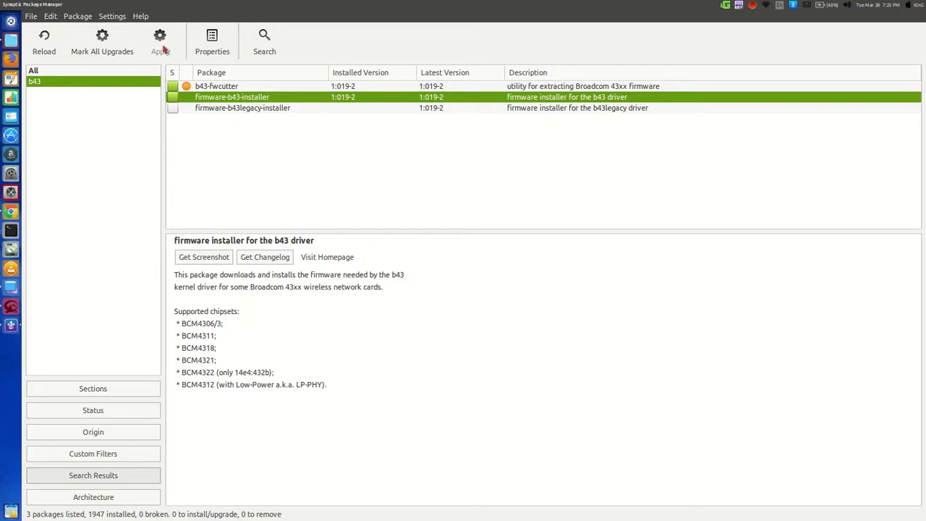
mouse_move(177, 54)
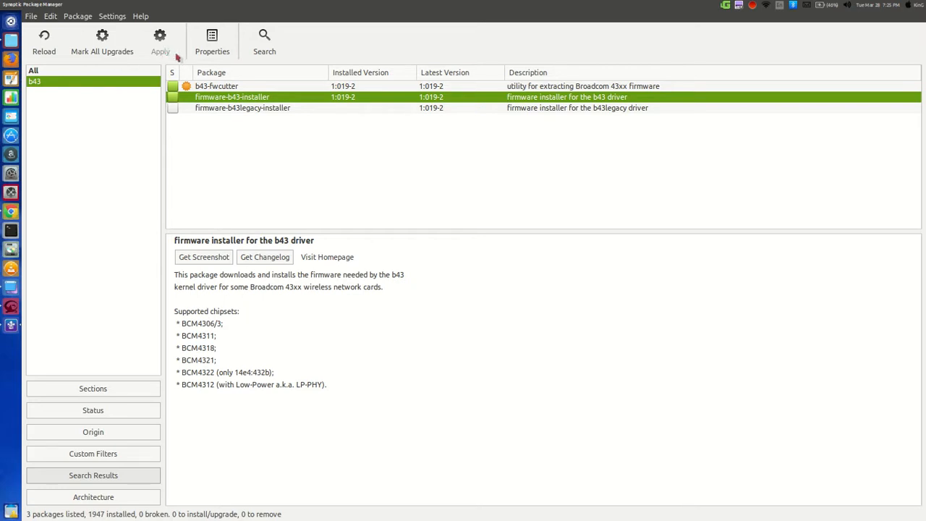
mouse_move(160, 42)
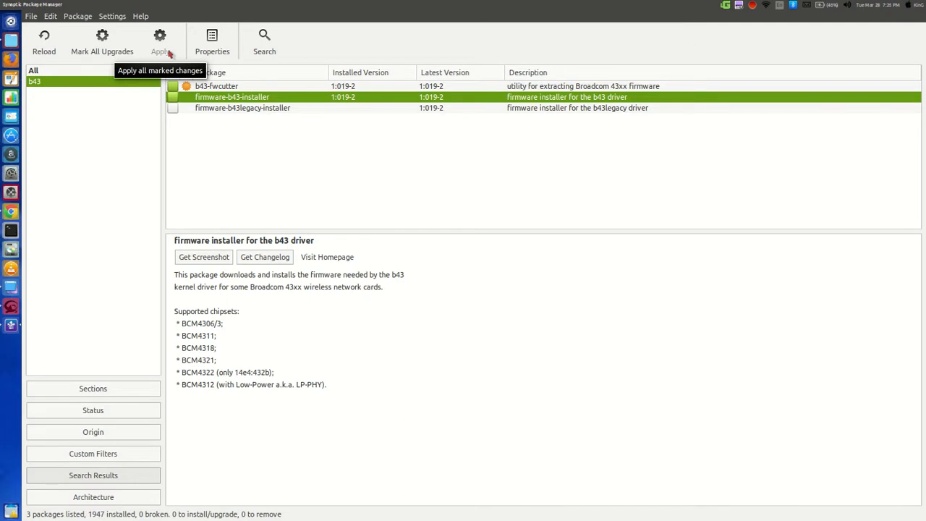
mouse_move(748, 44)
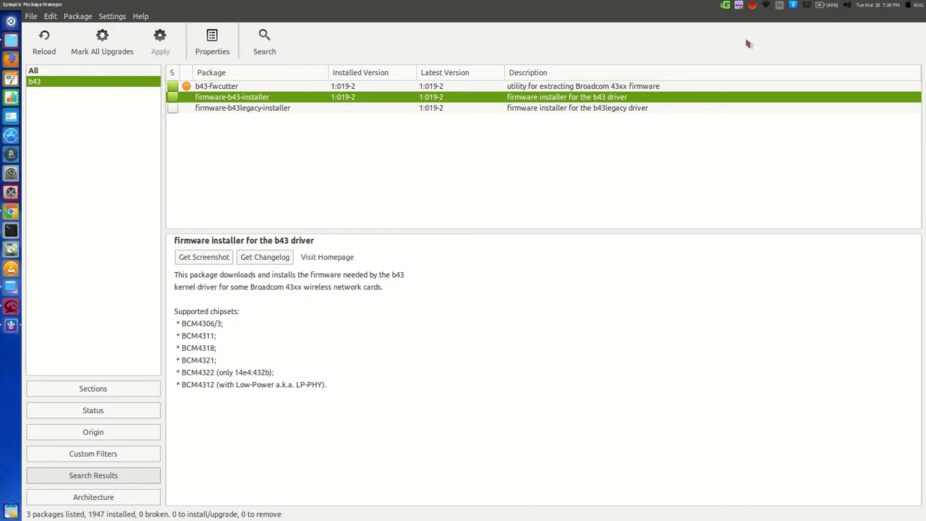